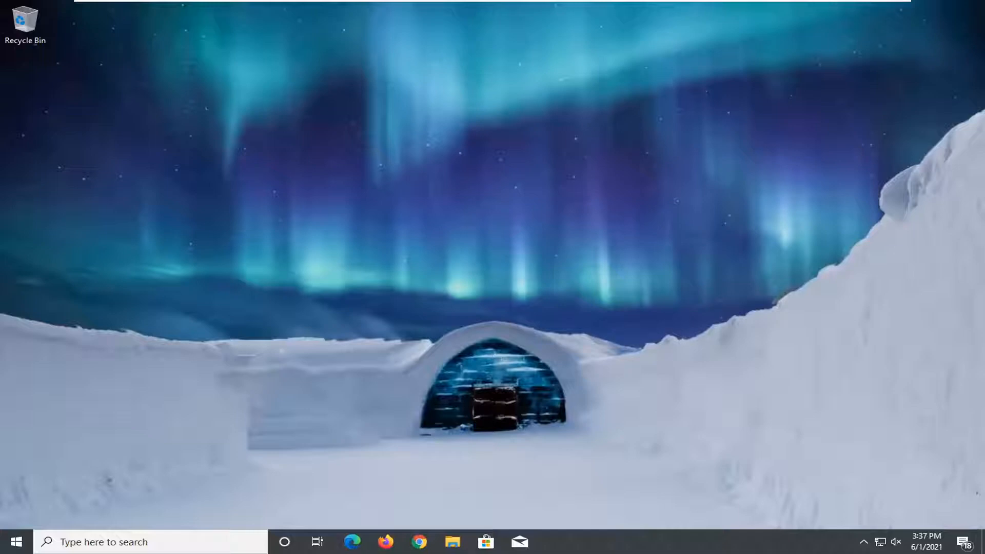
- Search the Start menu for 'device manager' and open Device Manager
{"action": "left_click", "coordinate": [9, 541]}
{"action": "type", "text": "device manager"}
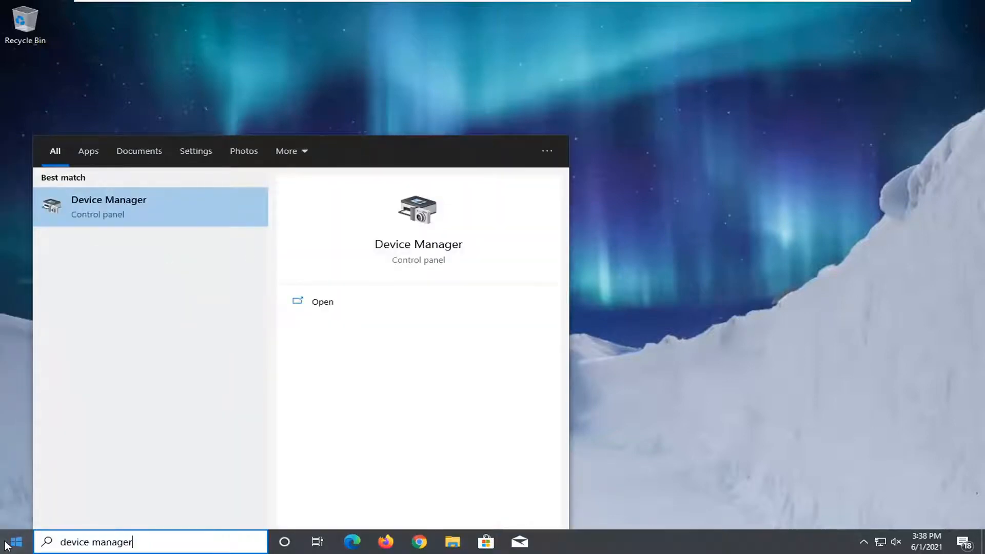
{"action": "mouse_move", "coordinate": [113, 221]}
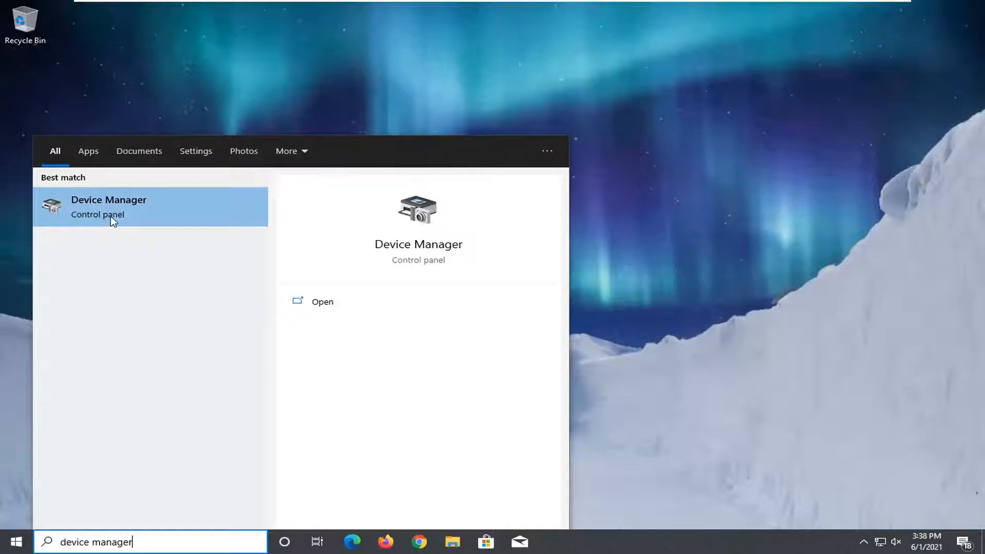
{"action": "left_click", "coordinate": [108, 206]}
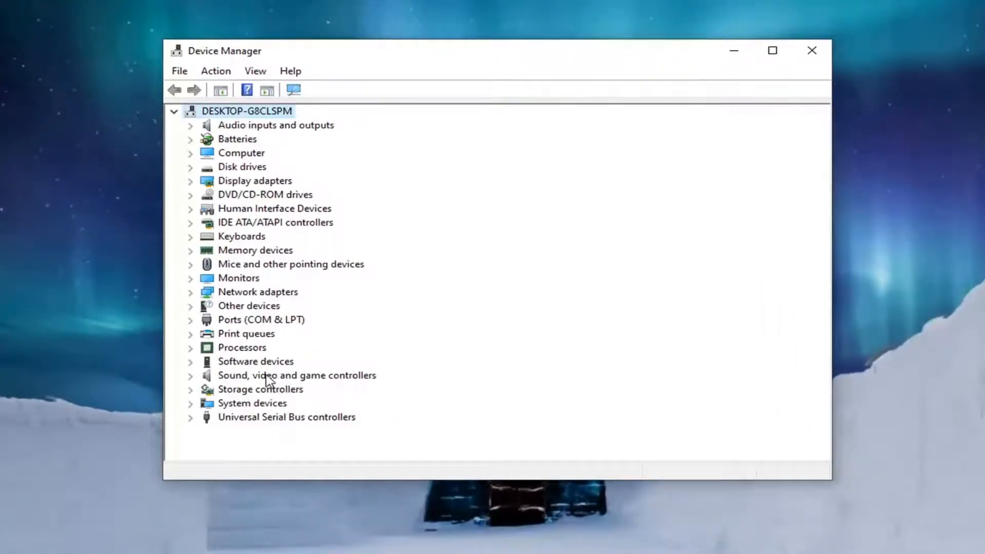
- Expand Sound, video and game controllers and update High Definition Audio Device's driver
{"action": "left_click", "coordinate": [296, 375]}
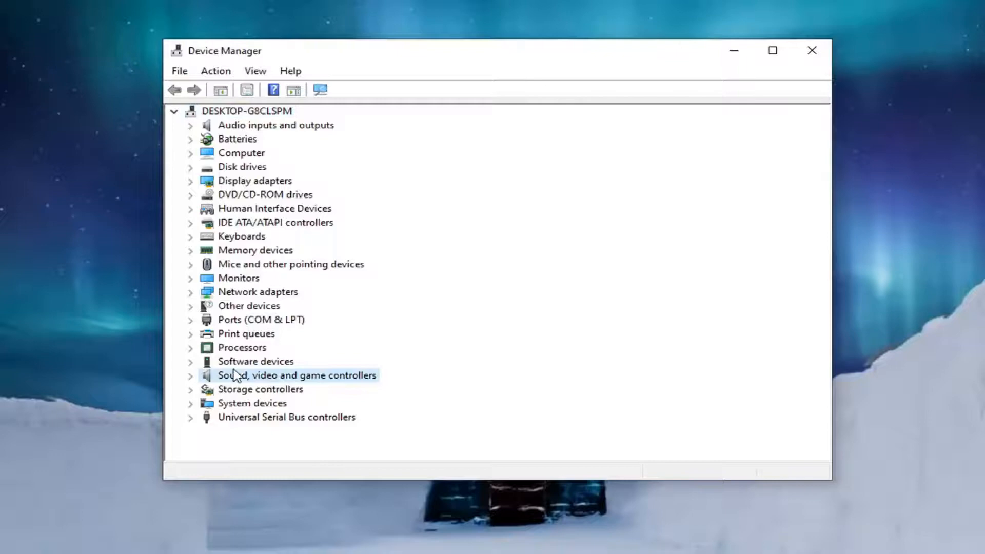
{"action": "left_click", "coordinate": [190, 375]}
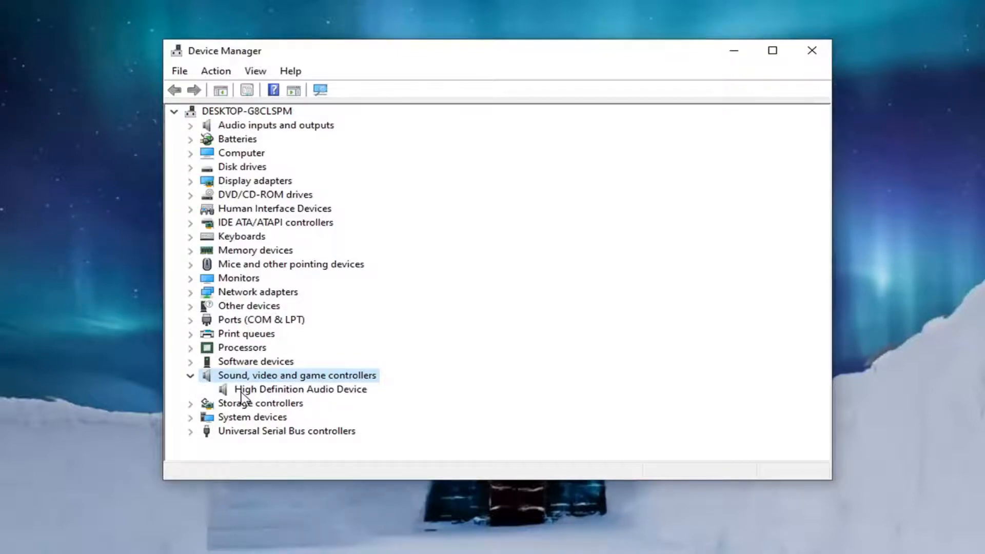
{"action": "right_click", "coordinate": [300, 389]}
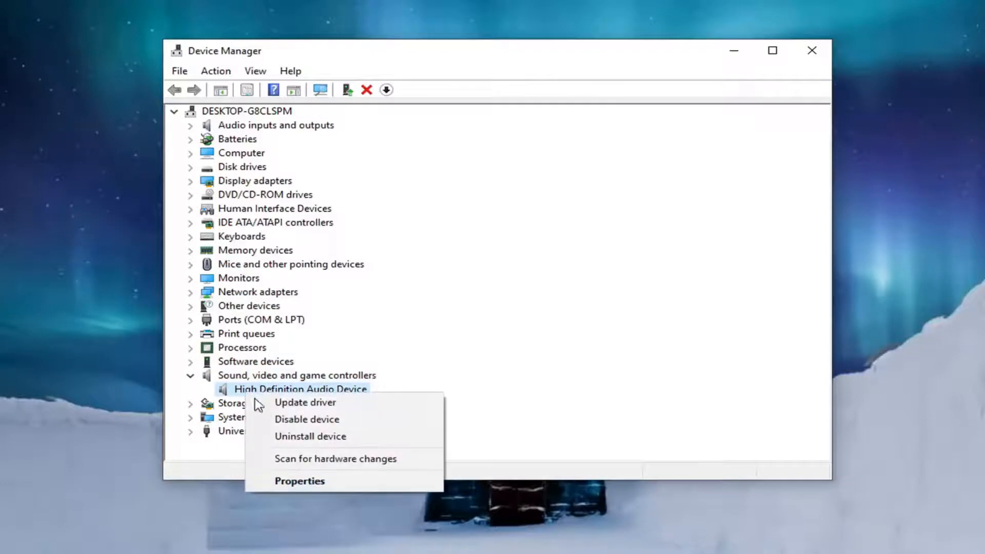
{"action": "left_click", "coordinate": [305, 402]}
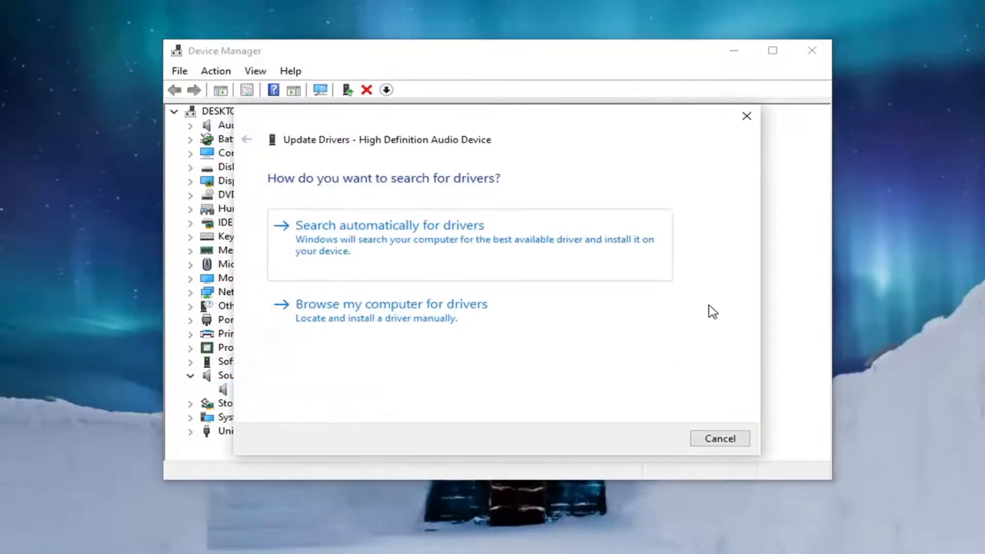
- Browse this computer, pick High Definition Audio Device from the driver list, and proceed
{"action": "left_click", "coordinate": [391, 304]}
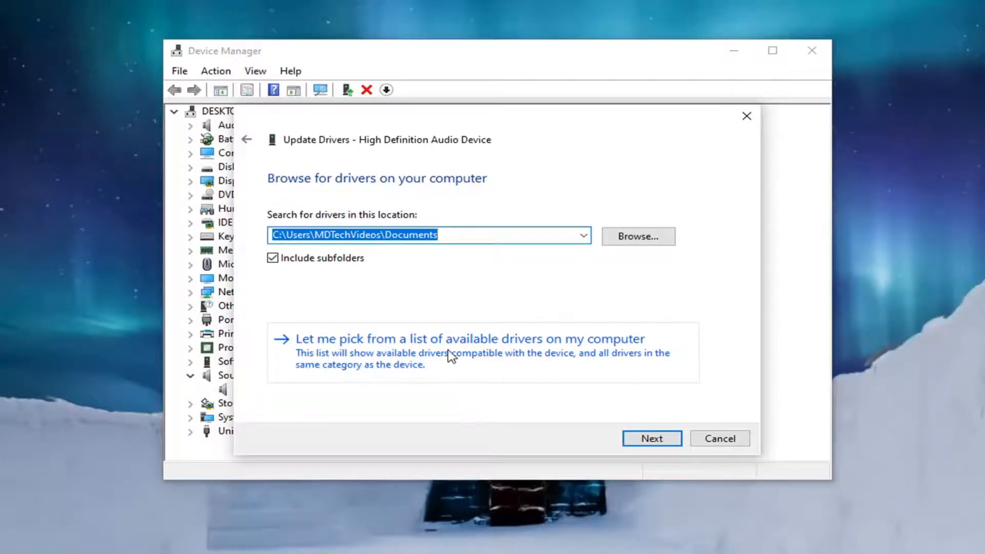
{"action": "left_click", "coordinate": [470, 338]}
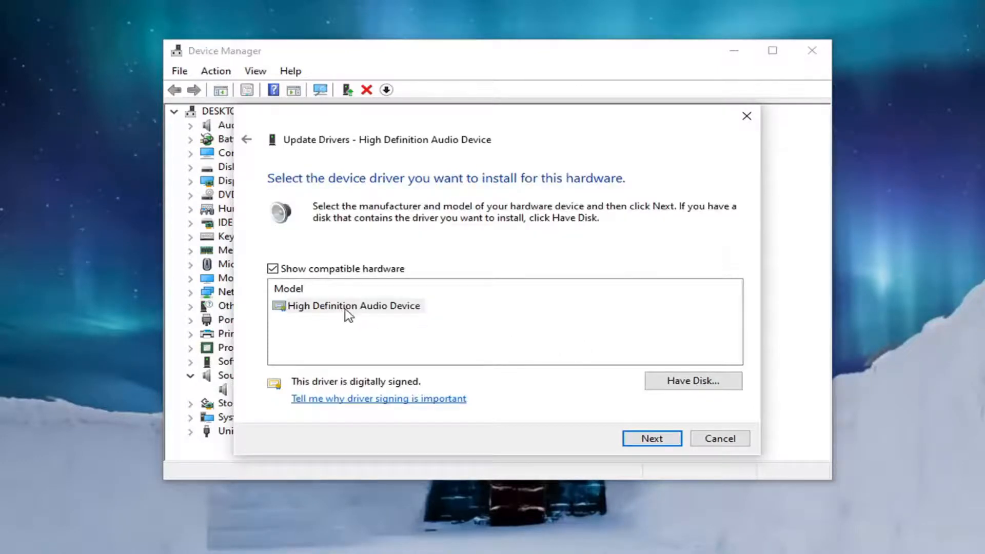
{"action": "left_click", "coordinate": [354, 306]}
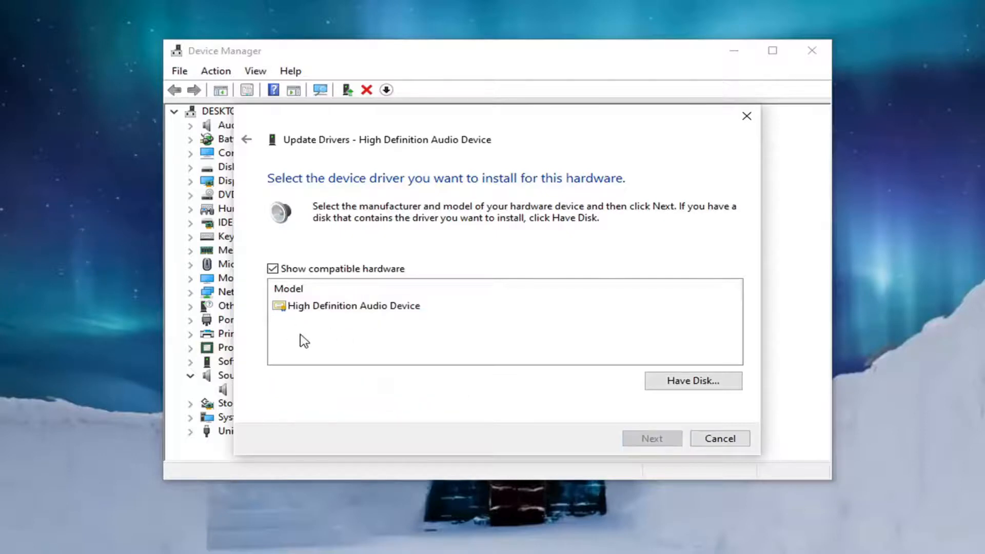
{"action": "mouse_move", "coordinate": [314, 333]}
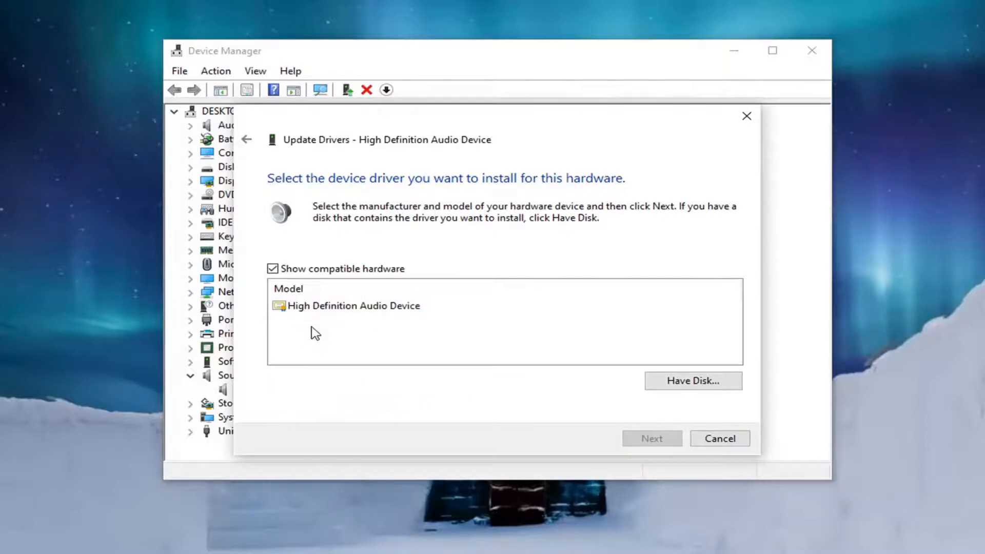
{"action": "left_click", "coordinate": [353, 306]}
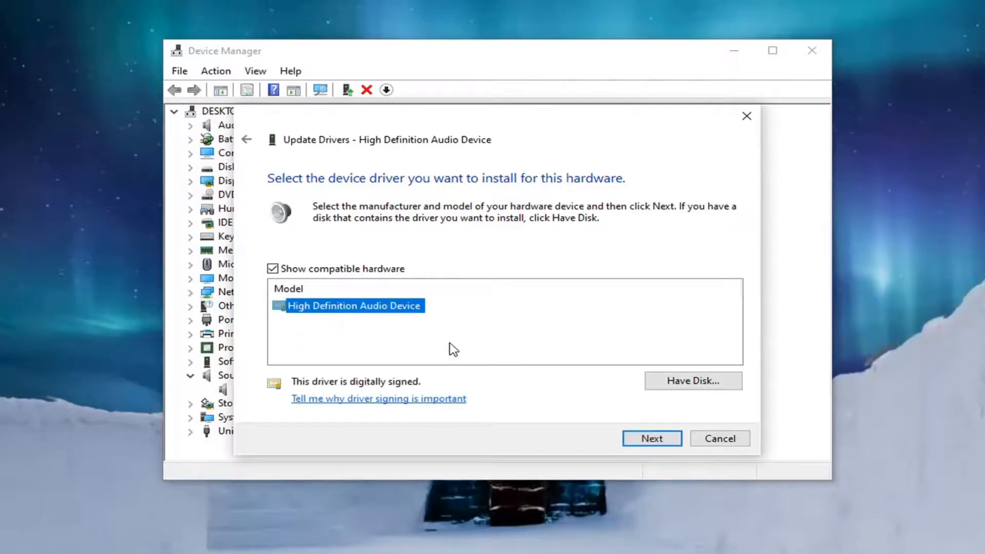
{"action": "mouse_move", "coordinate": [444, 339]}
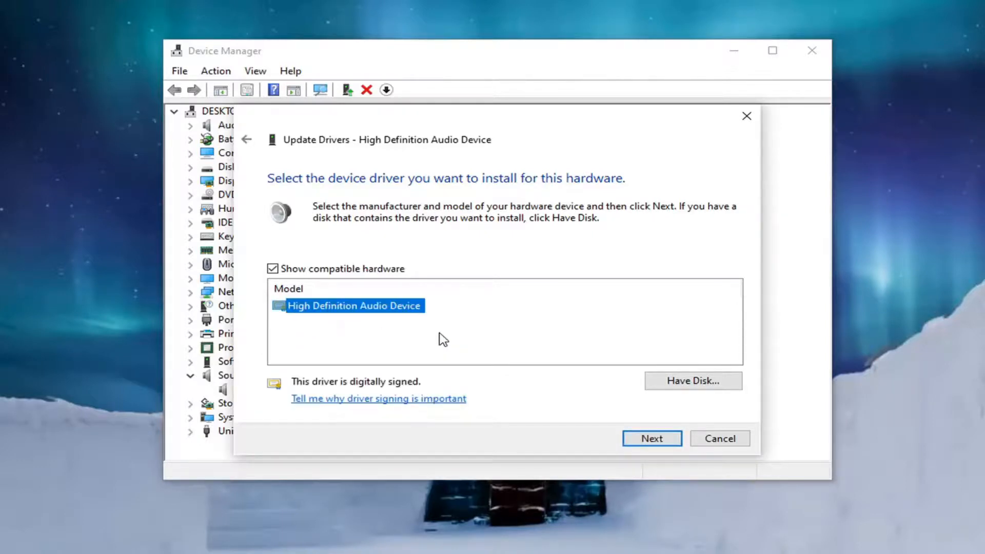
{"action": "left_click", "coordinate": [651, 438]}
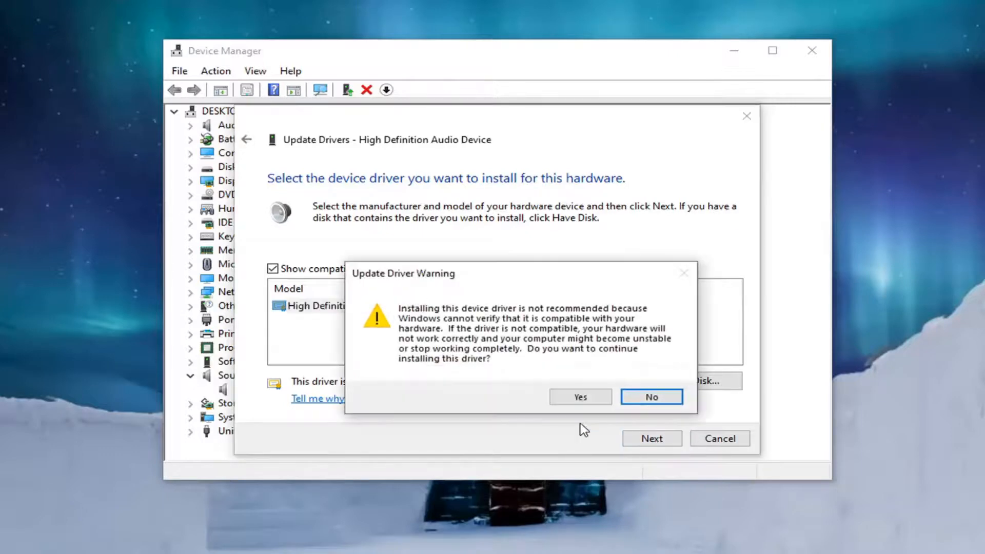
- Accept the driver warning, close the wizard, decline restarting, and close Device Manager
{"action": "left_click", "coordinate": [579, 396]}
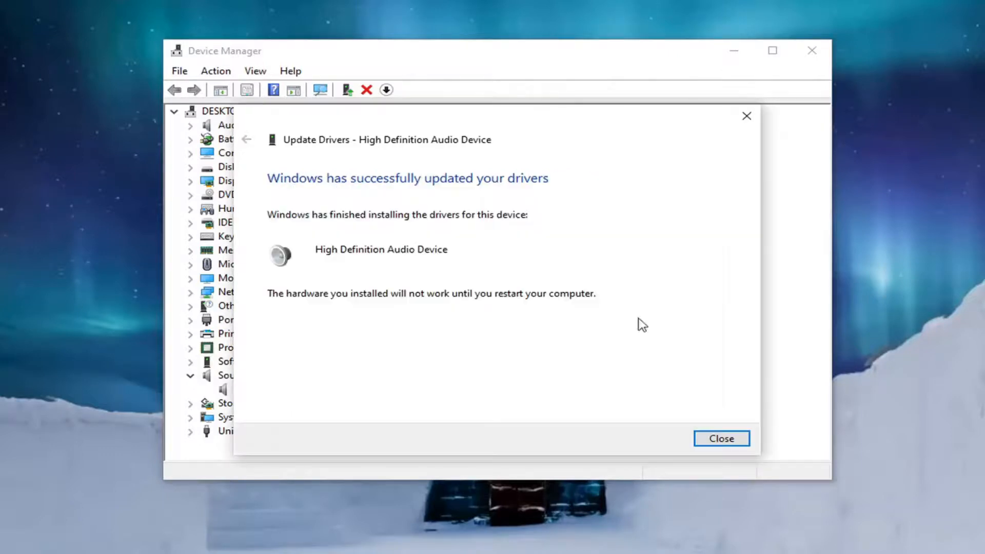
{"action": "left_click", "coordinate": [720, 438]}
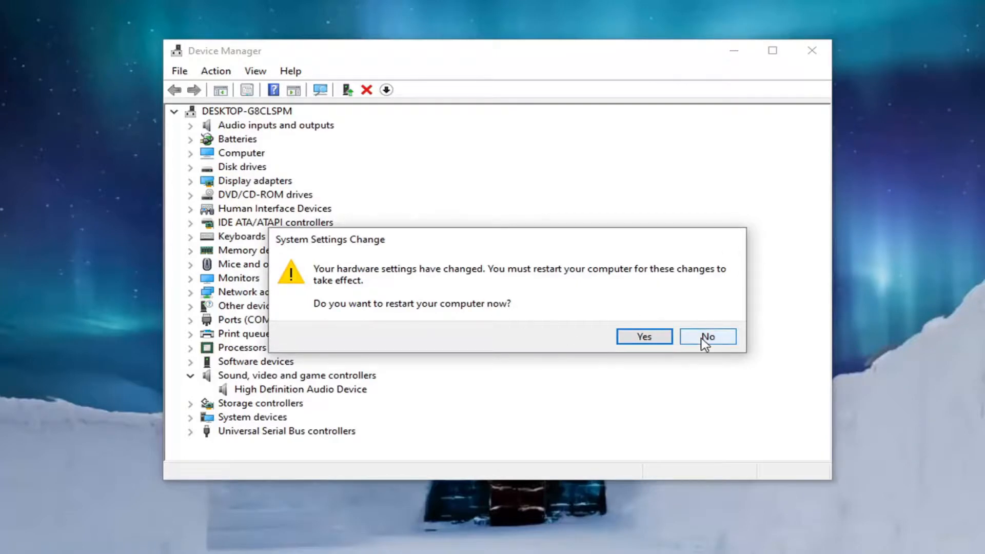
{"action": "left_click", "coordinate": [707, 336]}
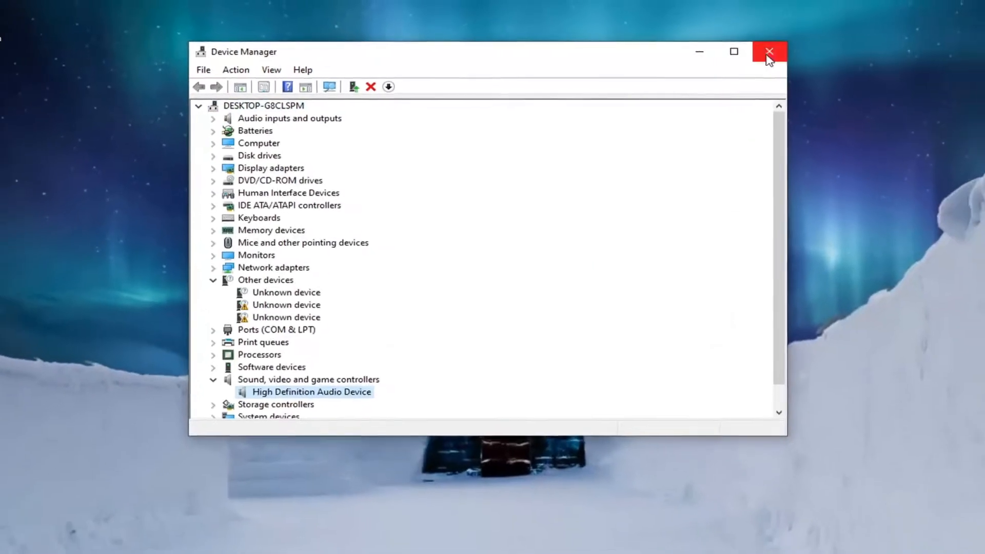
{"action": "left_click", "coordinate": [769, 51]}
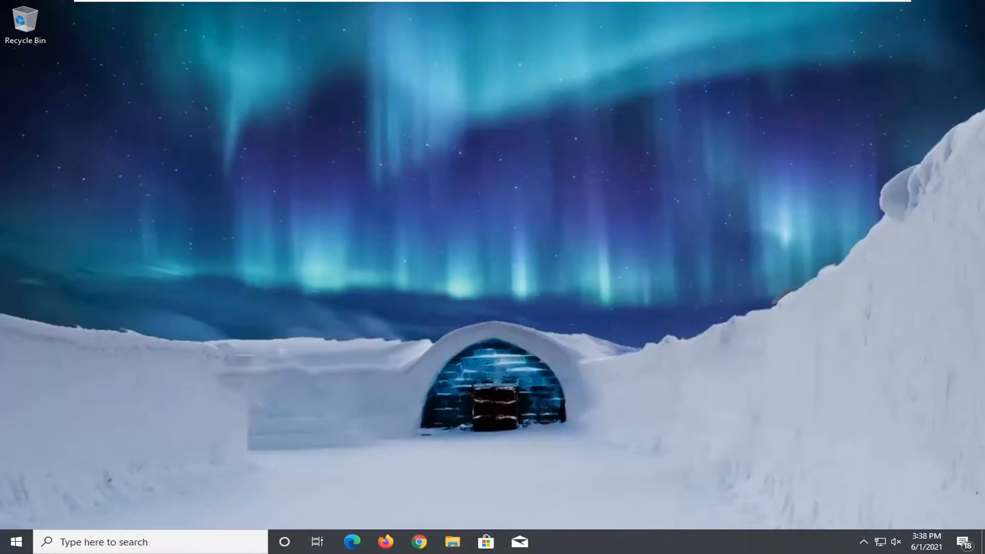